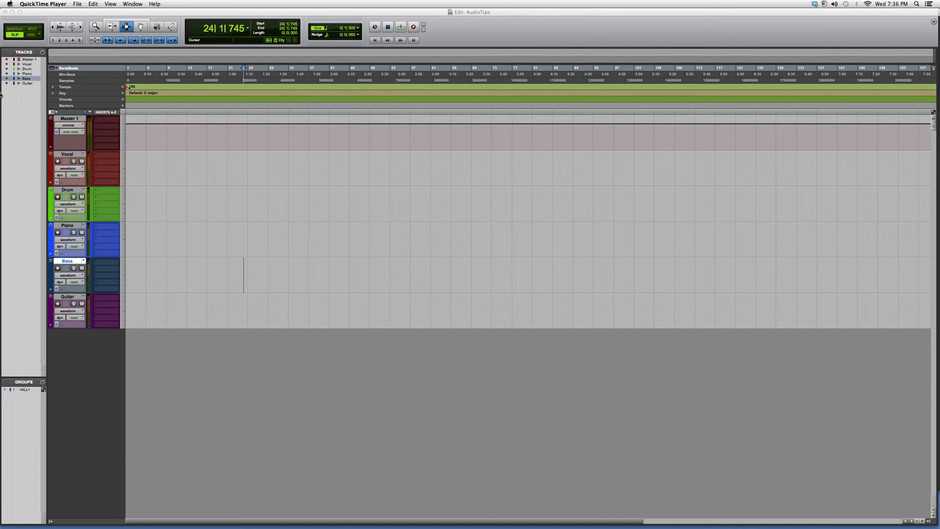
Step: Insert the L3 UltraMaximizer (stereo) on Master insert slot A, then reopen the insert menu
click(107, 119)
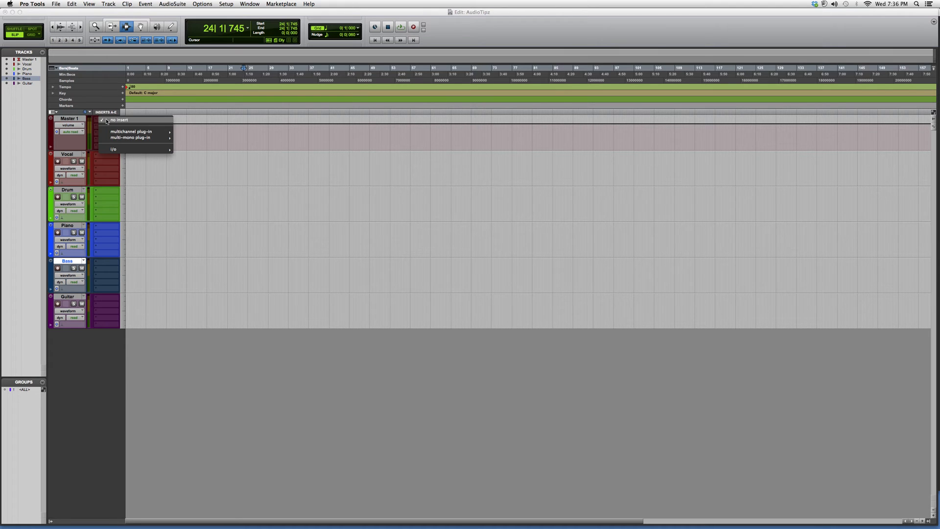
mouse_move(131, 131)
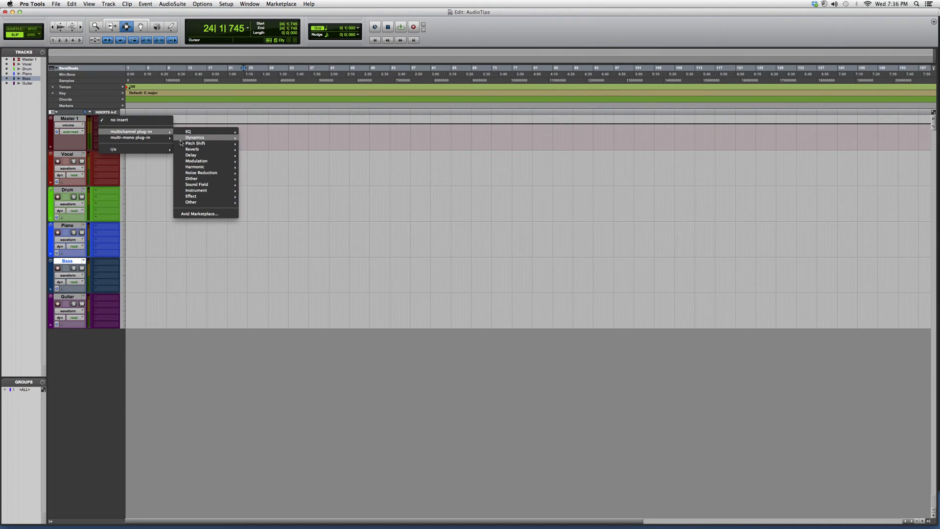
click(195, 136)
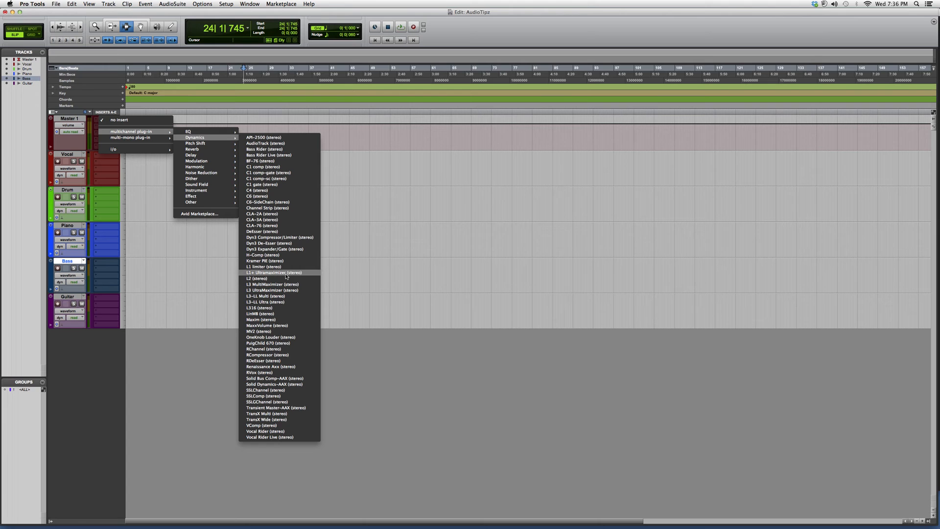
mouse_move(273, 284)
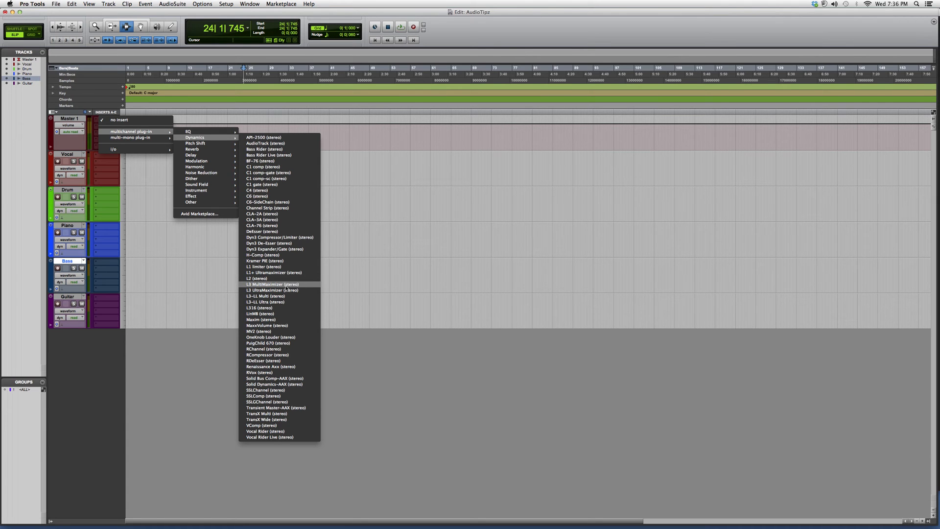
click(271, 290)
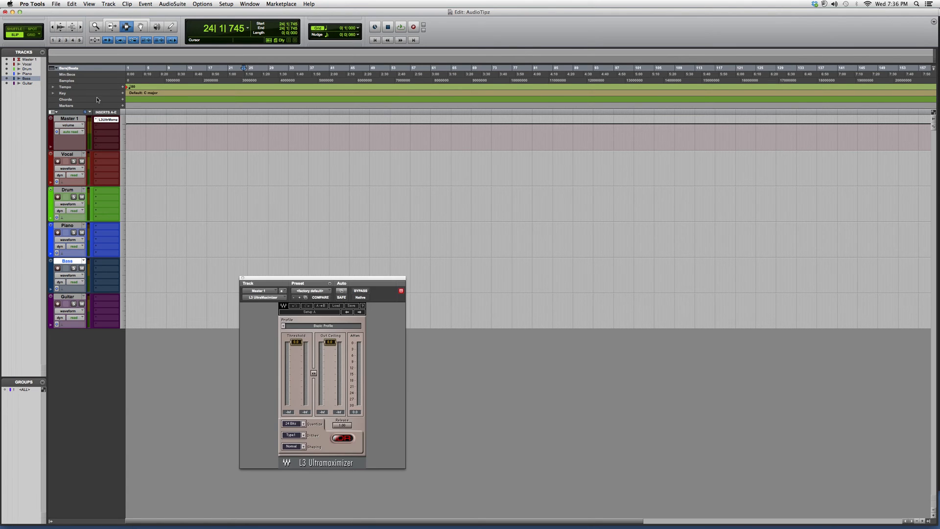
click(106, 120)
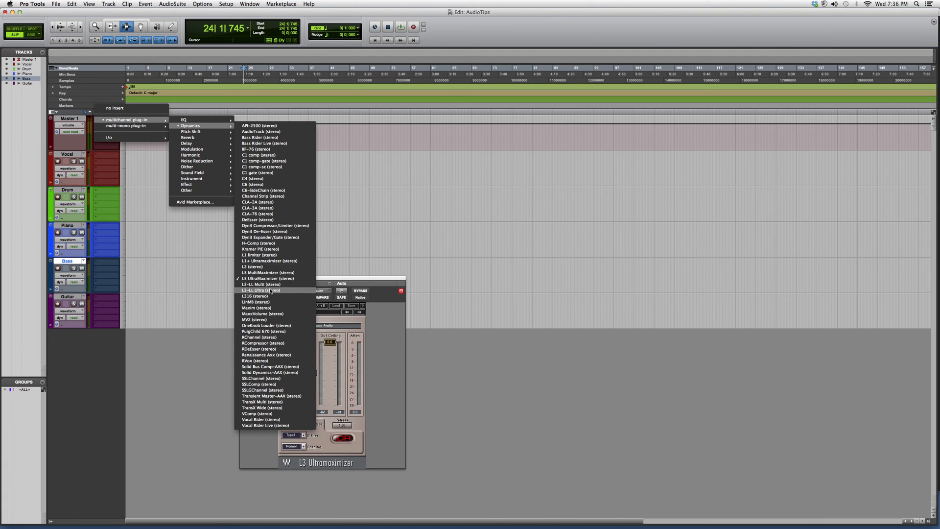
Step: Swap the Master insert to the L3-LL Ultra (stereo) dynamics plug-in
click(260, 291)
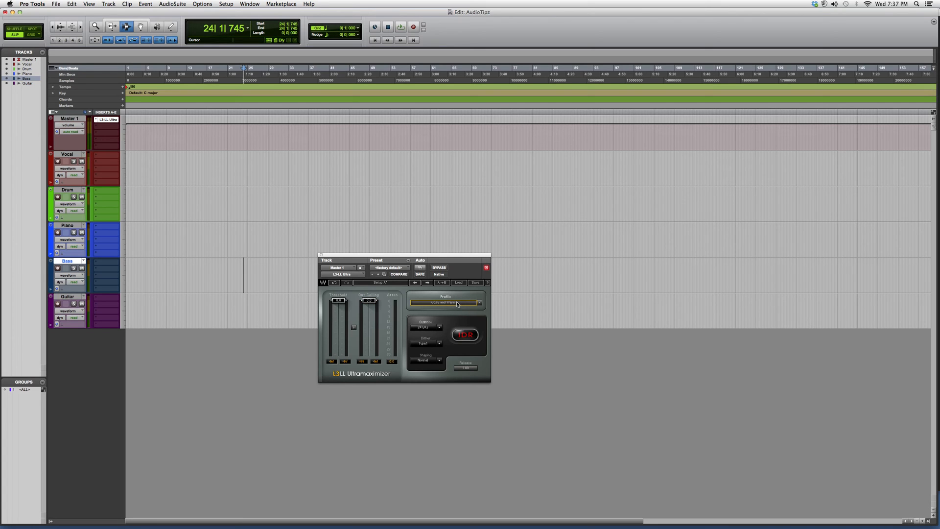
Step: Choose the Loud and Proud profile in the L3-LL Ultra window
click(445, 301)
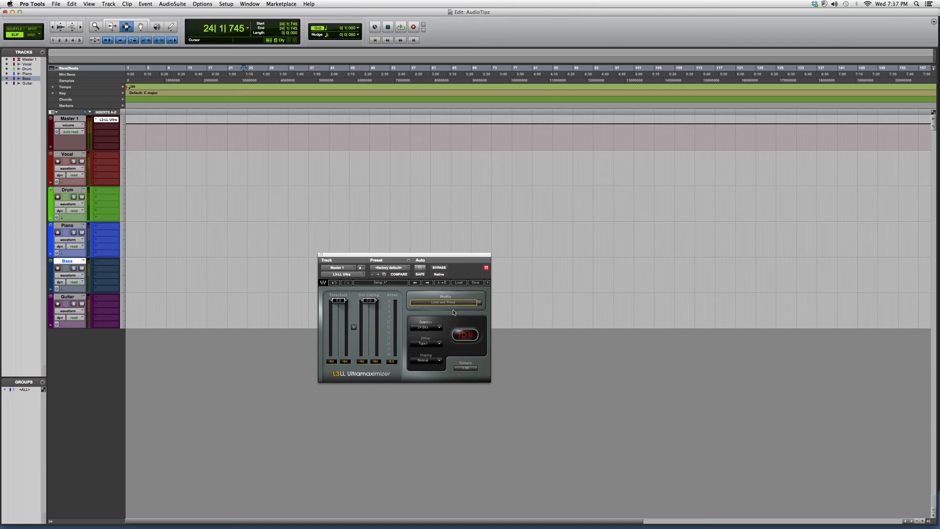
mouse_move(435, 324)
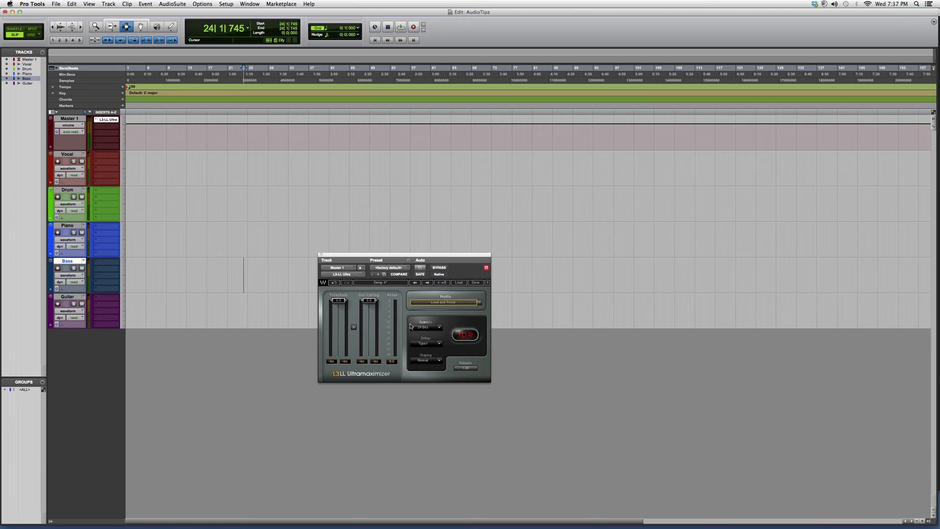
mouse_move(411, 325)
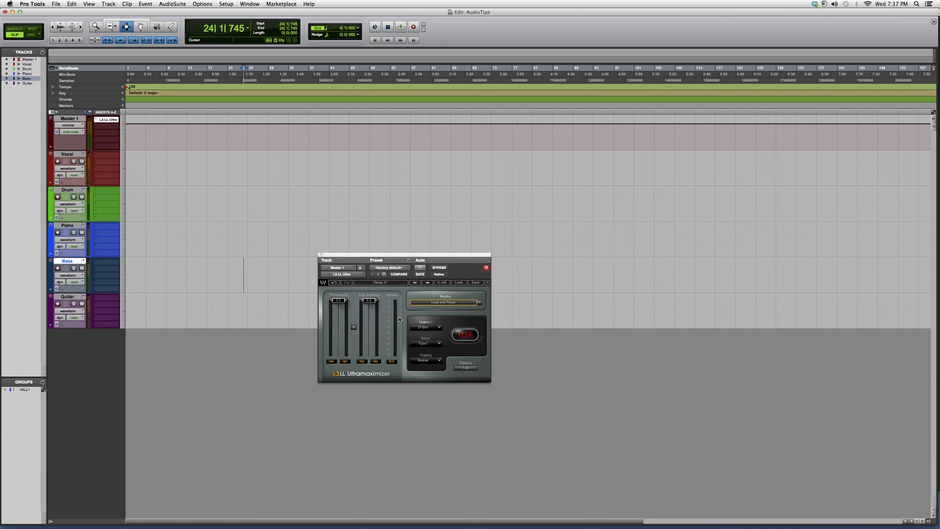
mouse_move(398, 281)
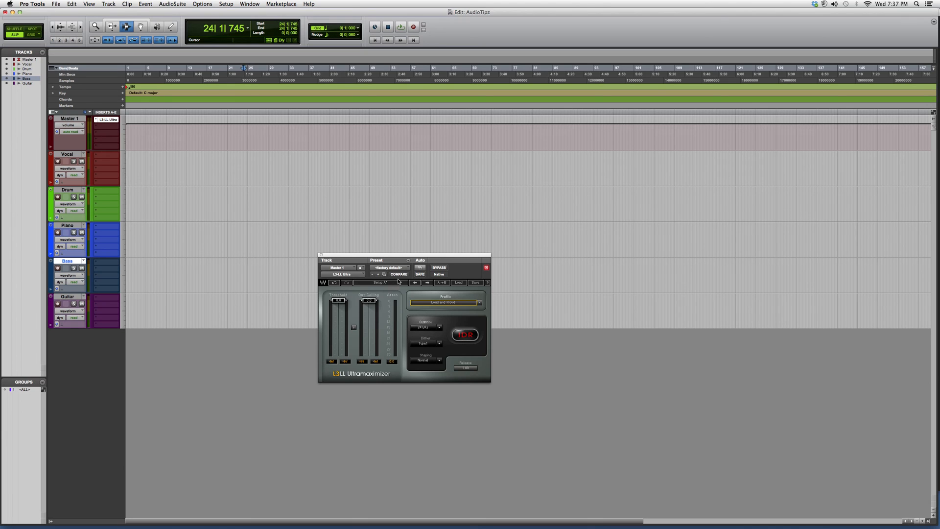